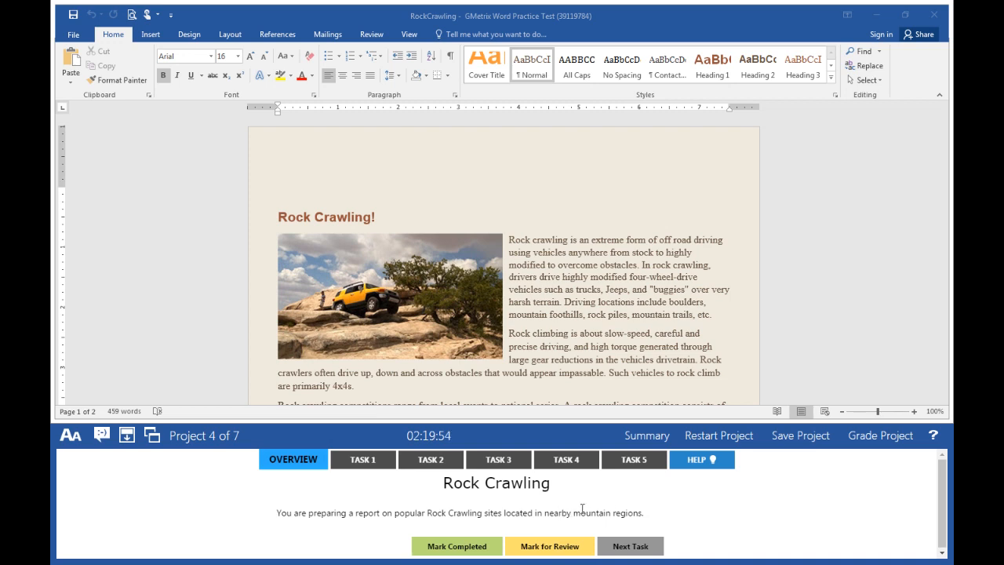
mouse_move(377, 506)
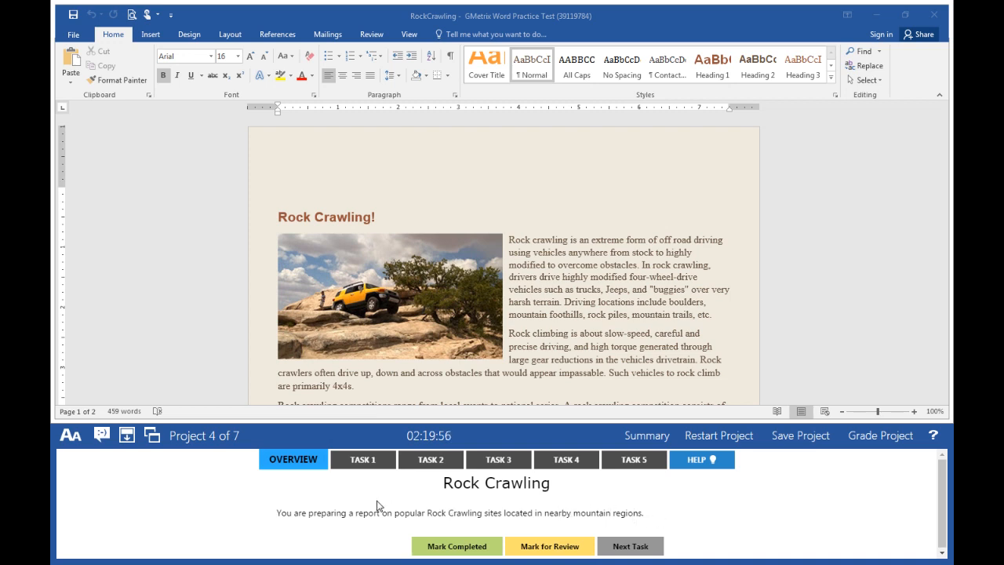
Show Task 1's instructions to bookmark the page 2 'Moab, Utah' heading as 'Moab'
left_click(367, 458)
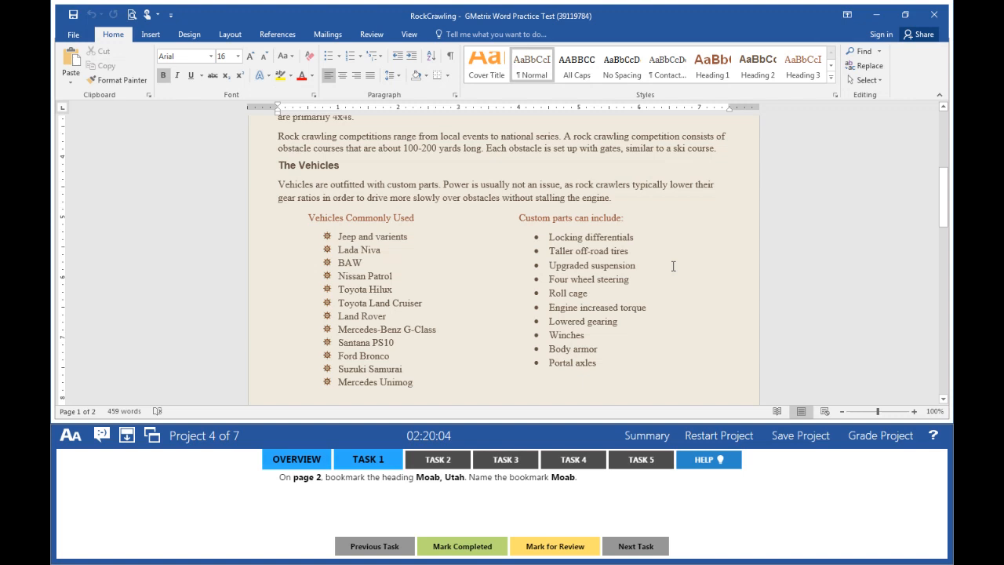
Add a bookmark named 'Moab' to the 'Moab, Utah' heading, then show Task 2
scroll("down", 3)
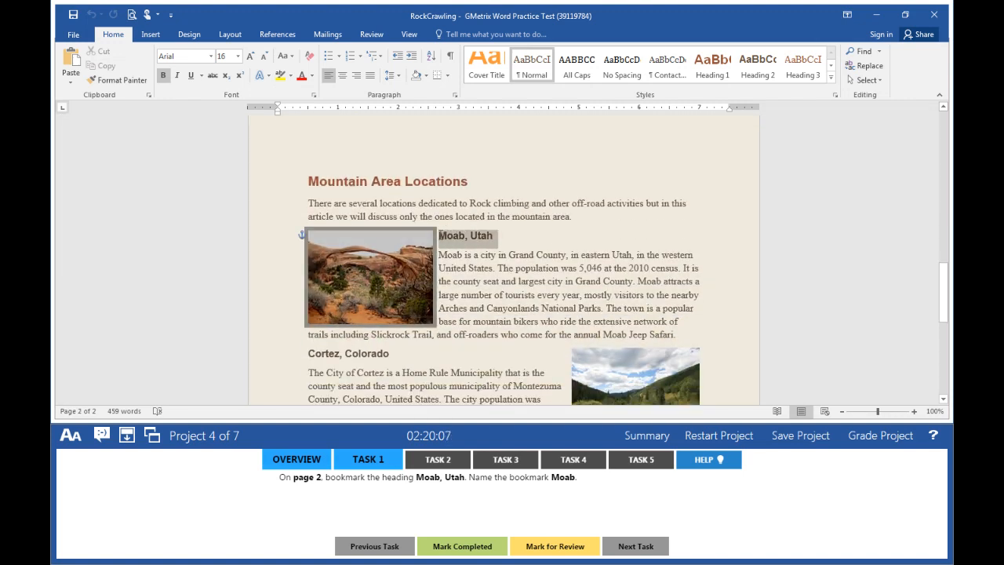
left_click(150, 34)
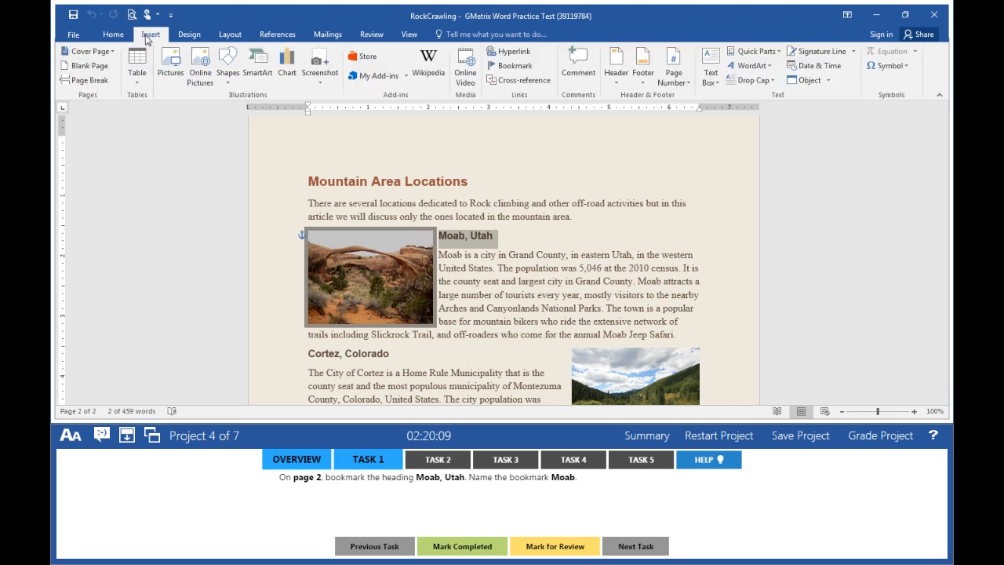
mouse_move(525, 99)
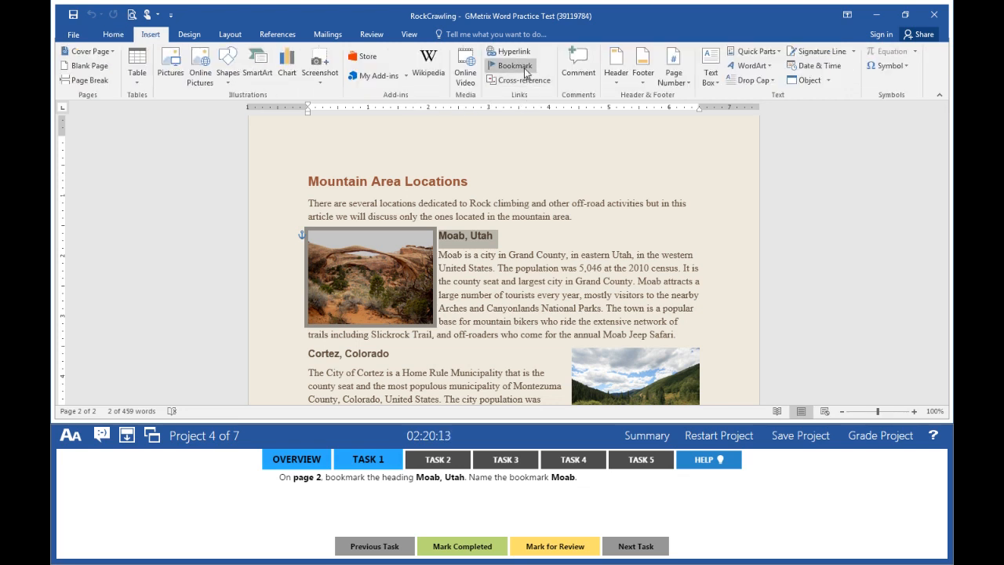
left_click(510, 66)
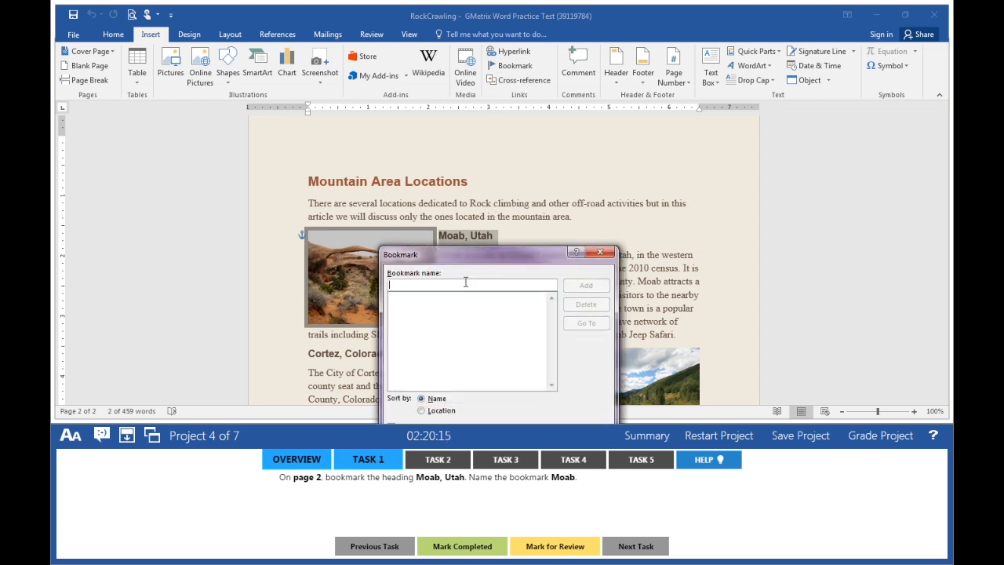
type("Moab")
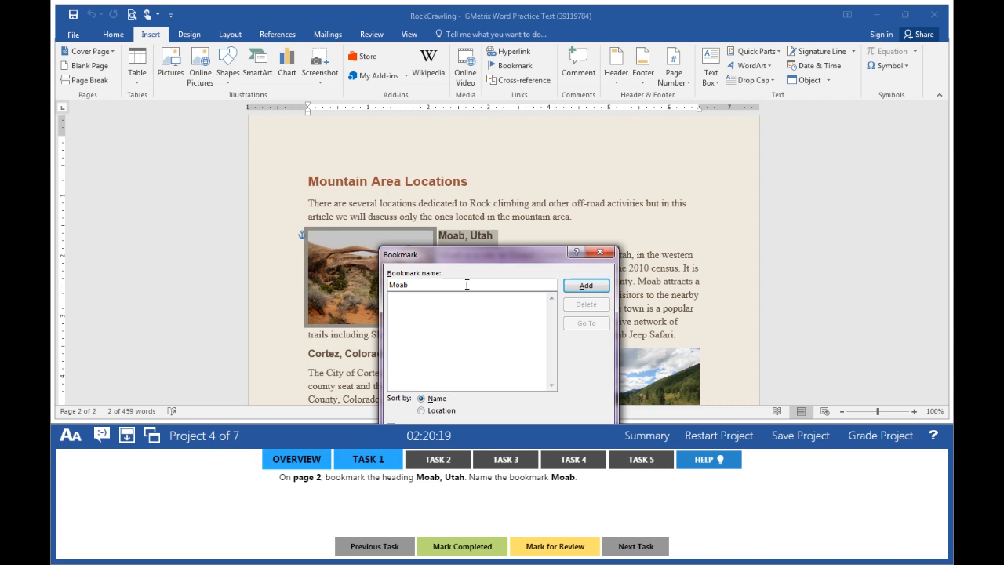
left_click(586, 285)
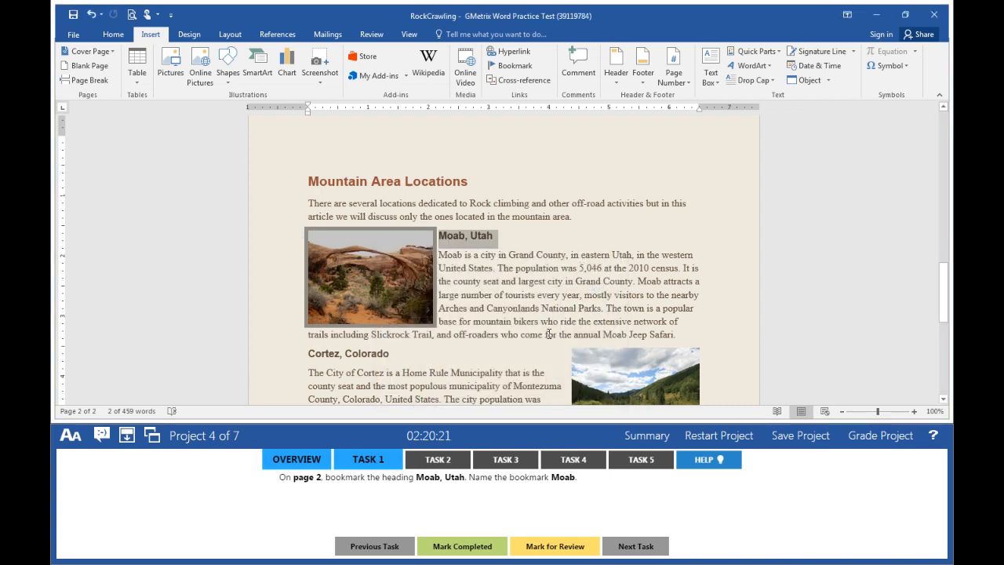
left_click(461, 546)
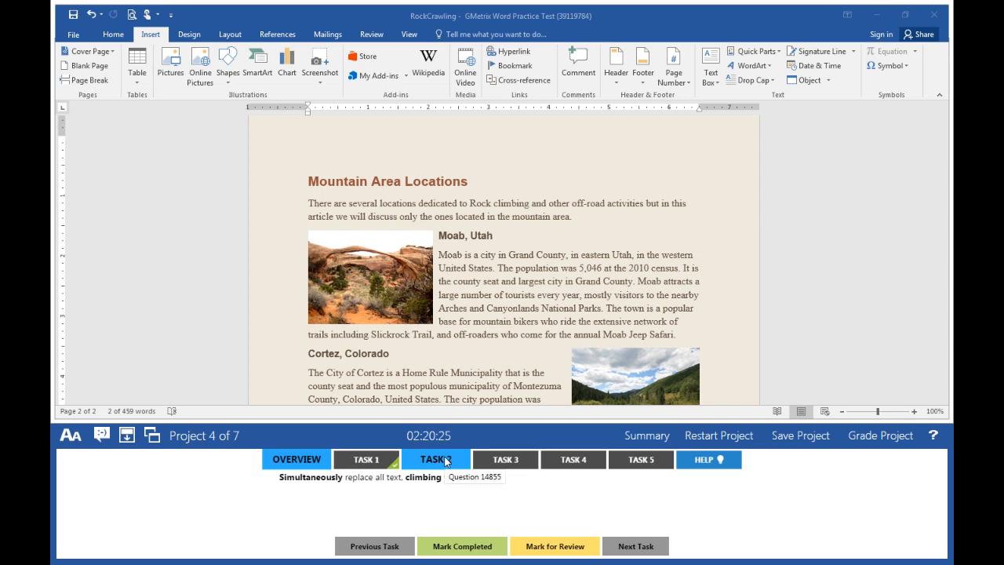
Replace all 'climbing' with 'crawling' (2 replacements), then show Task 3
left_click(436, 459)
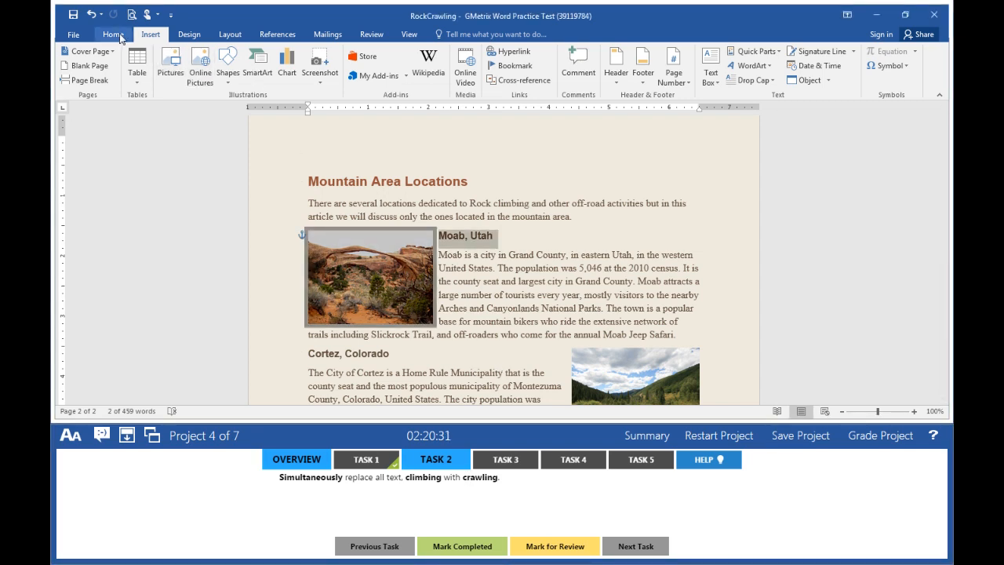
left_click(113, 34)
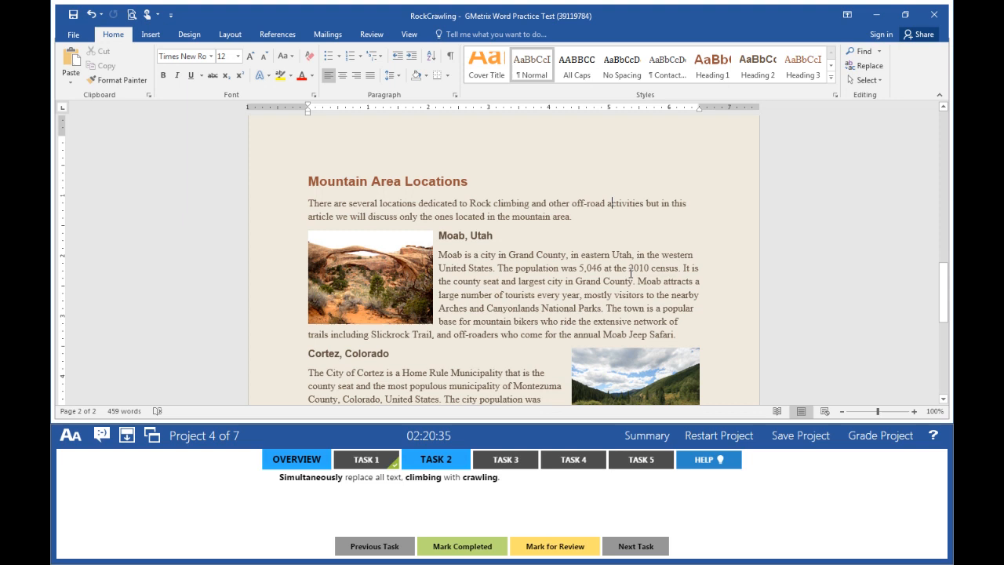
left_click(862, 65)
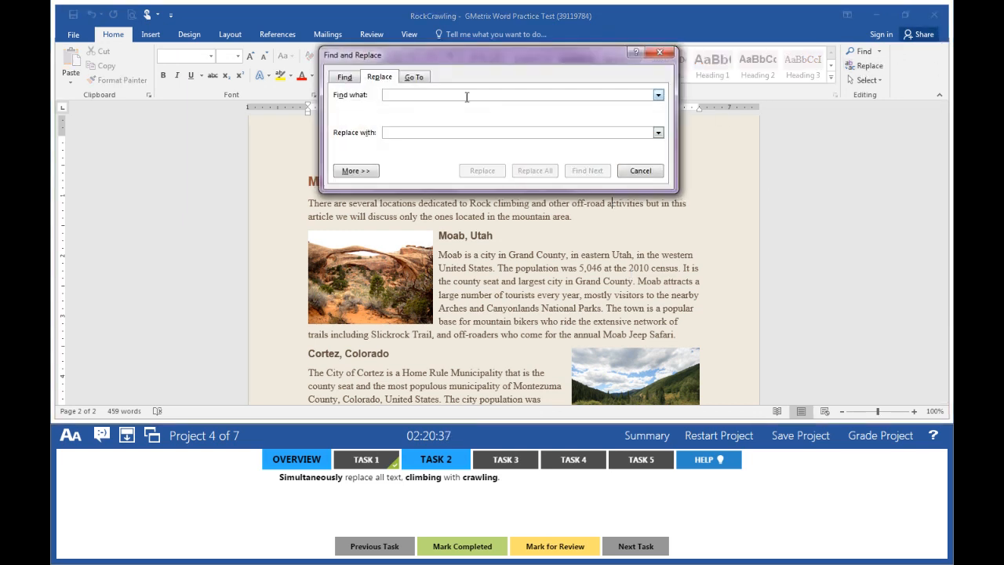
type("climbing")
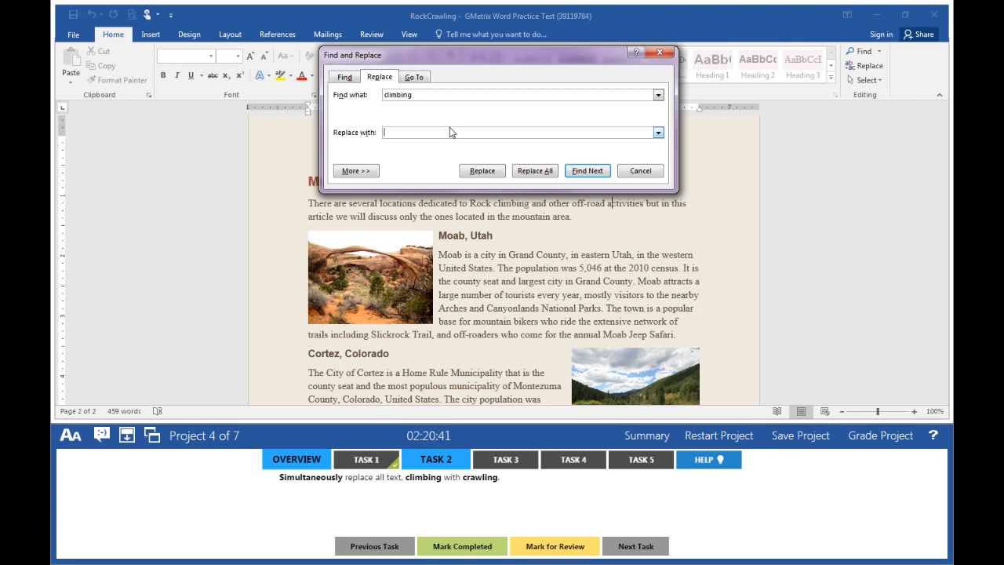
type("crawling")
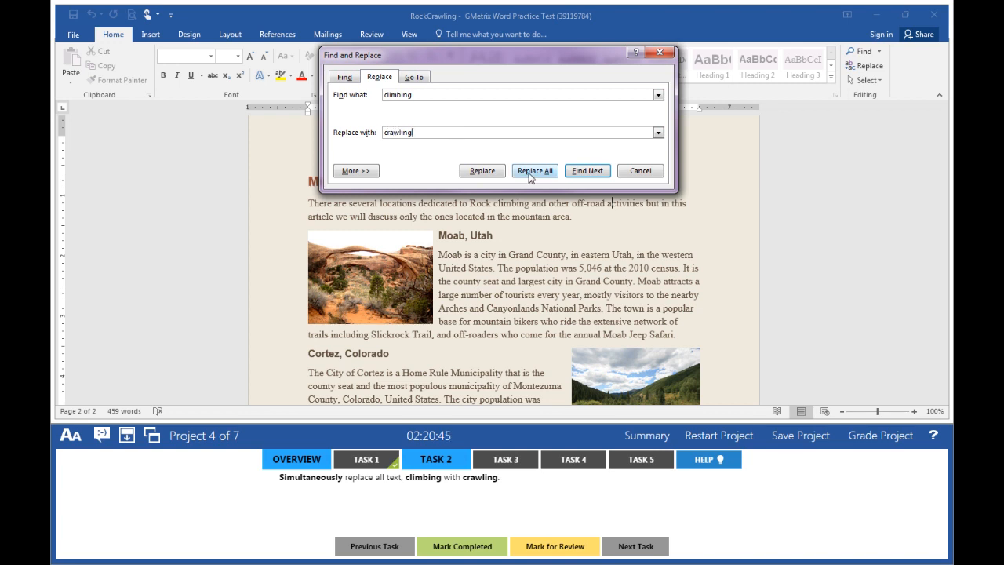
left_click(534, 171)
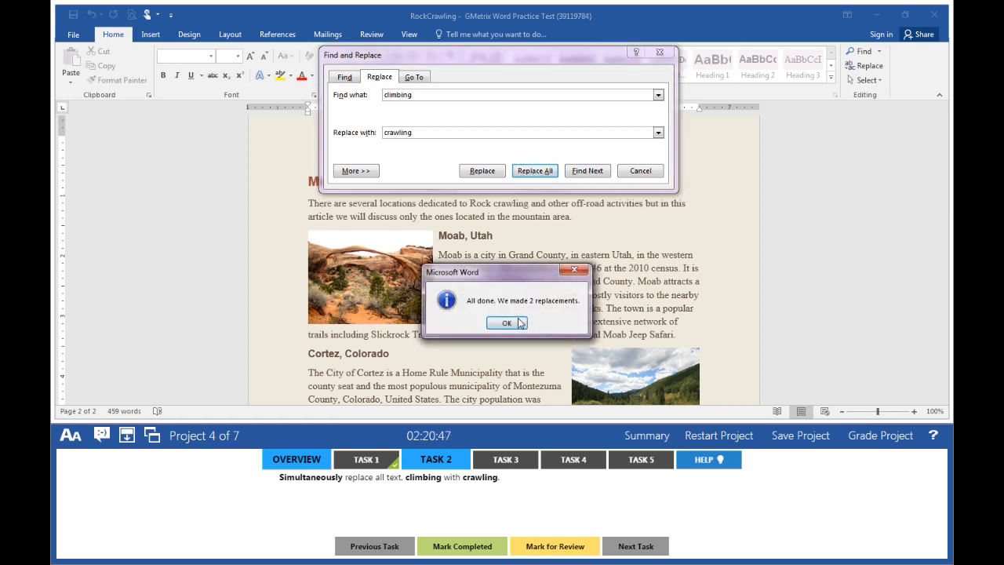
left_click(506, 322)
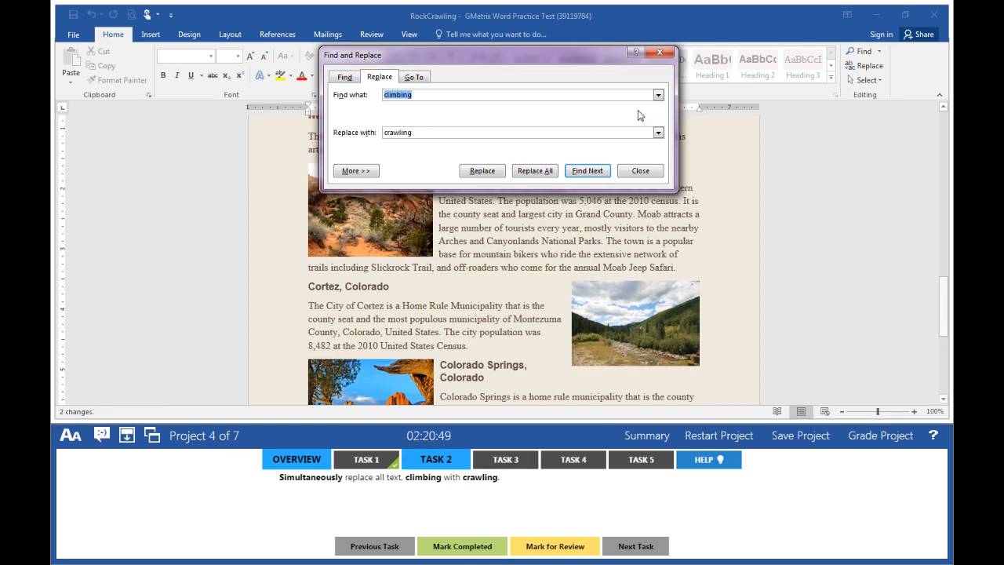
left_click(640, 170)
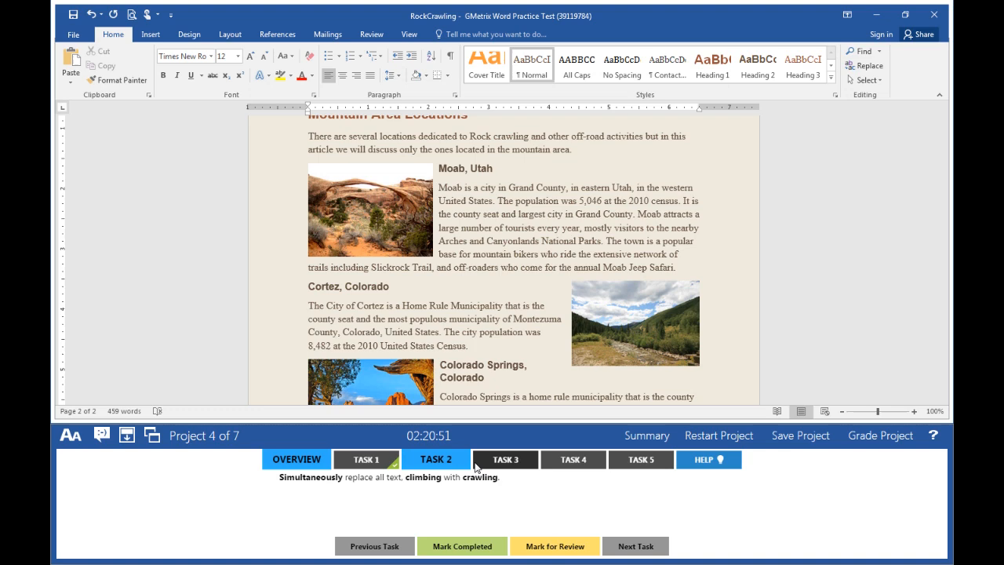
left_click(504, 458)
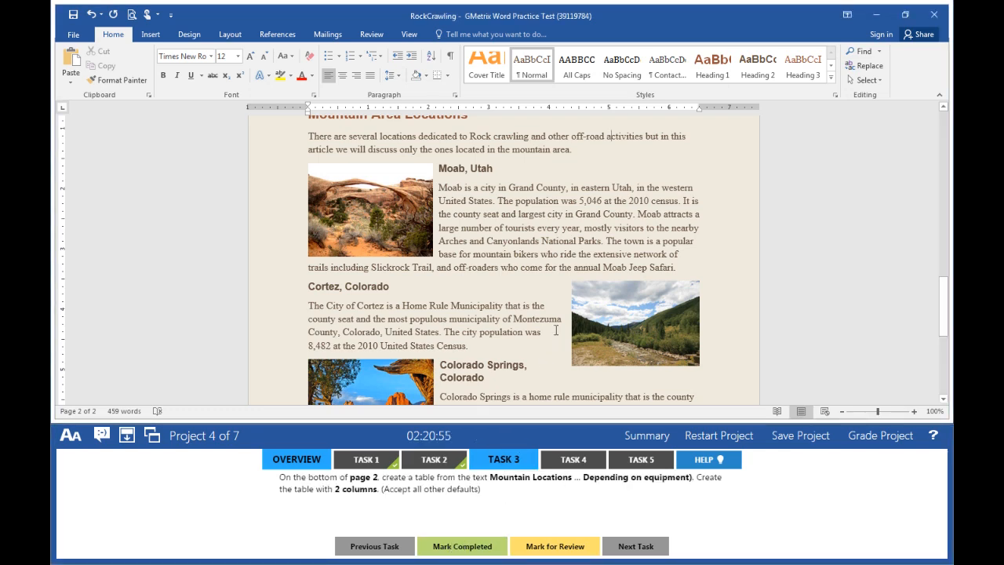
Convert the Mountain Locations and Price text into a two-column table and mark it completed
scroll("down", 3)
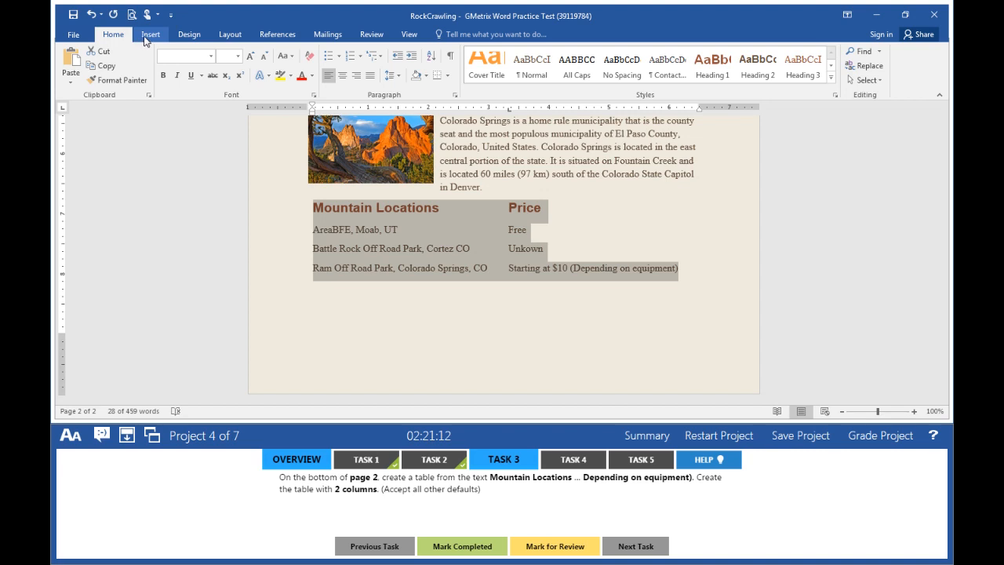
left_click(150, 34)
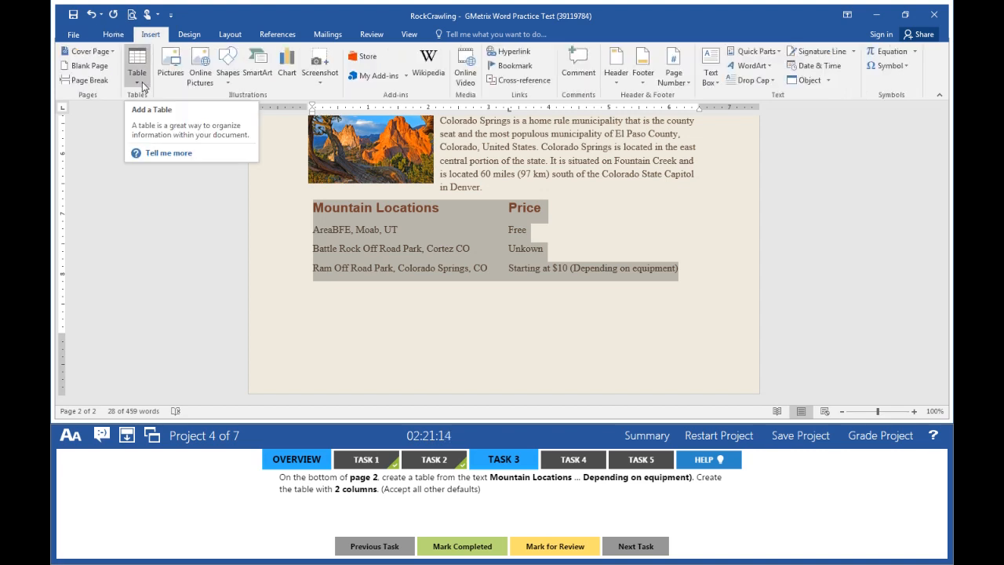
left_click(137, 67)
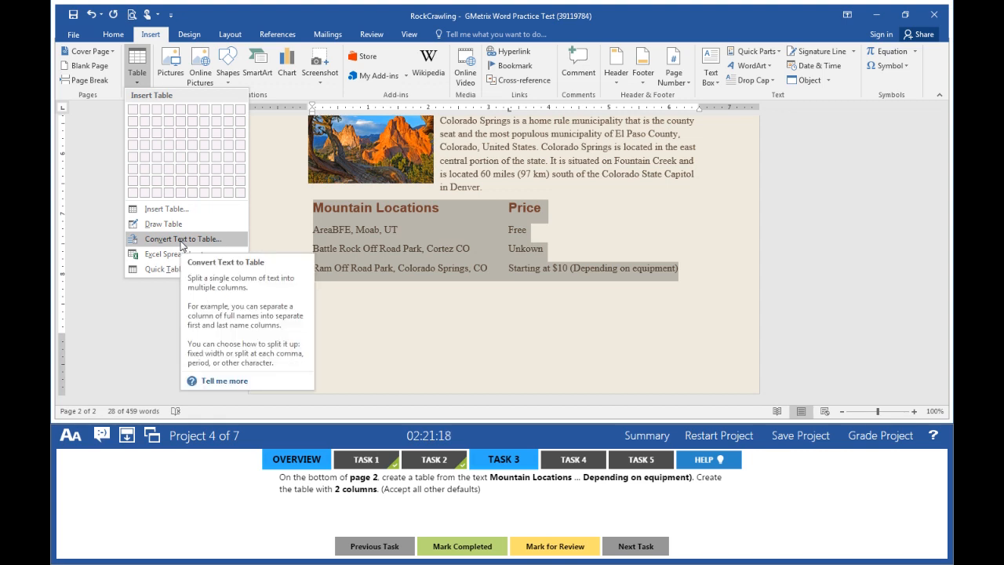
left_click(183, 239)
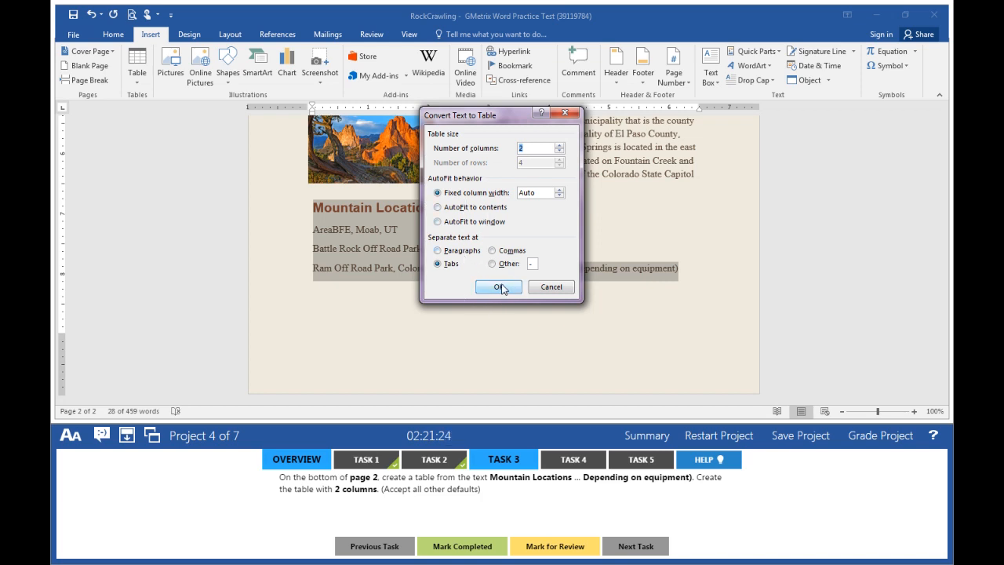
left_click(498, 287)
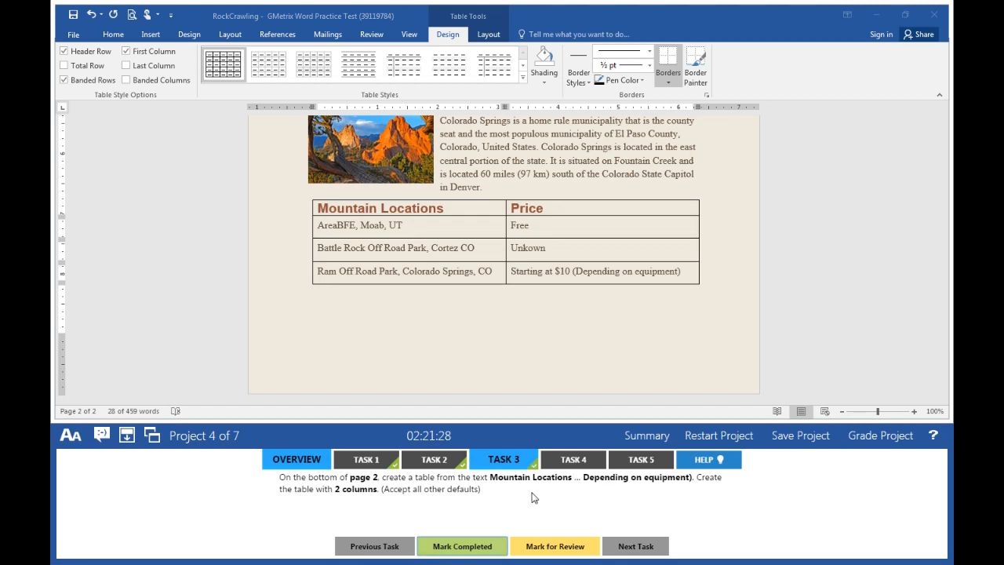
left_click(572, 459)
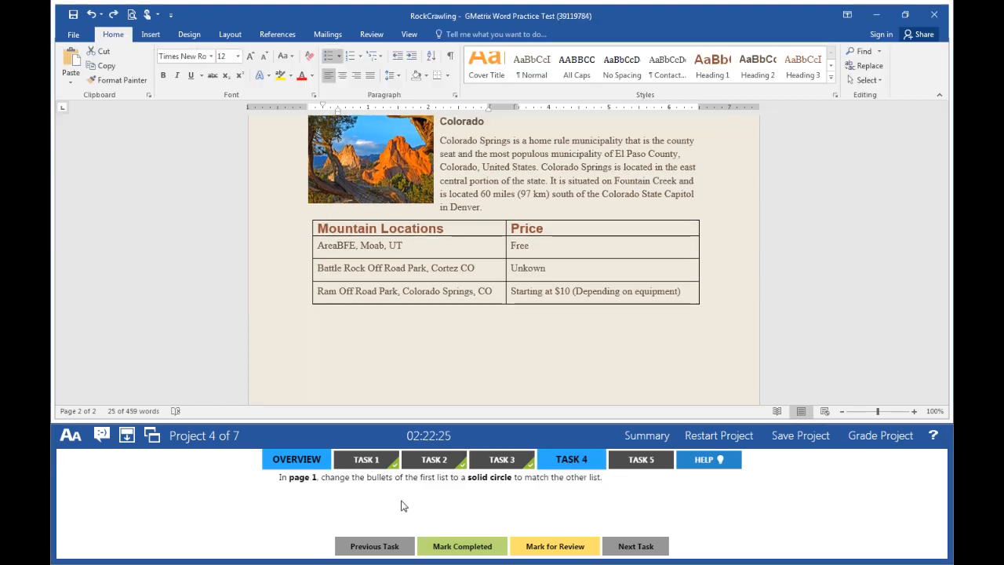
mouse_move(390, 491)
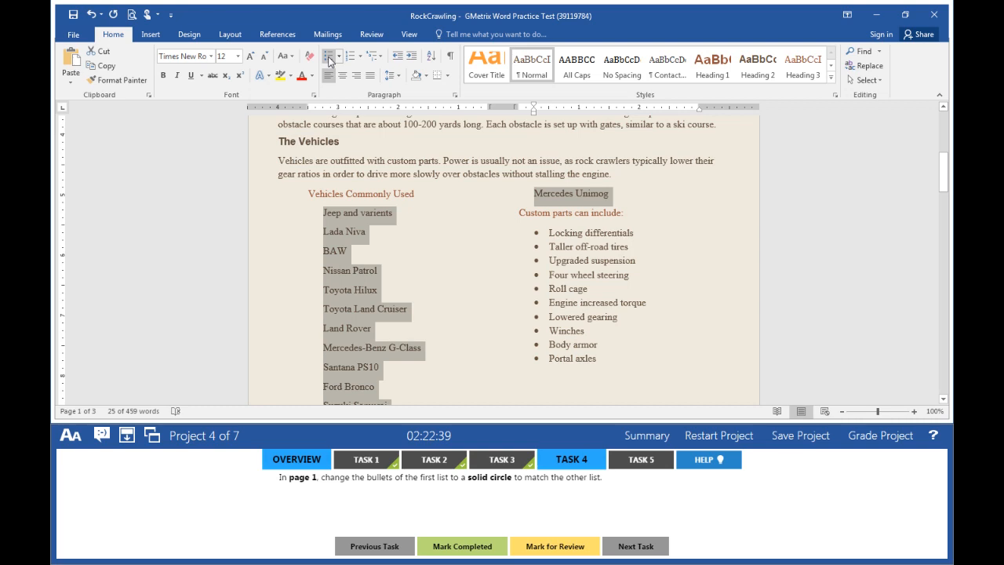
Apply solid-circle bullets to the Vehicles Commonly Used list on page 1
left_click(349, 56)
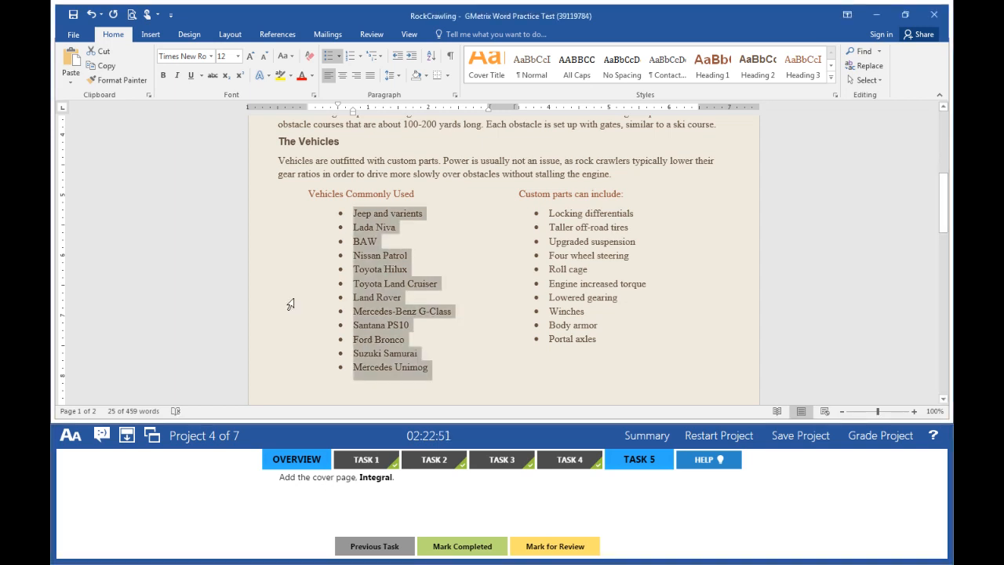
Insert the Integral cover page and grade the project
left_click(151, 34)
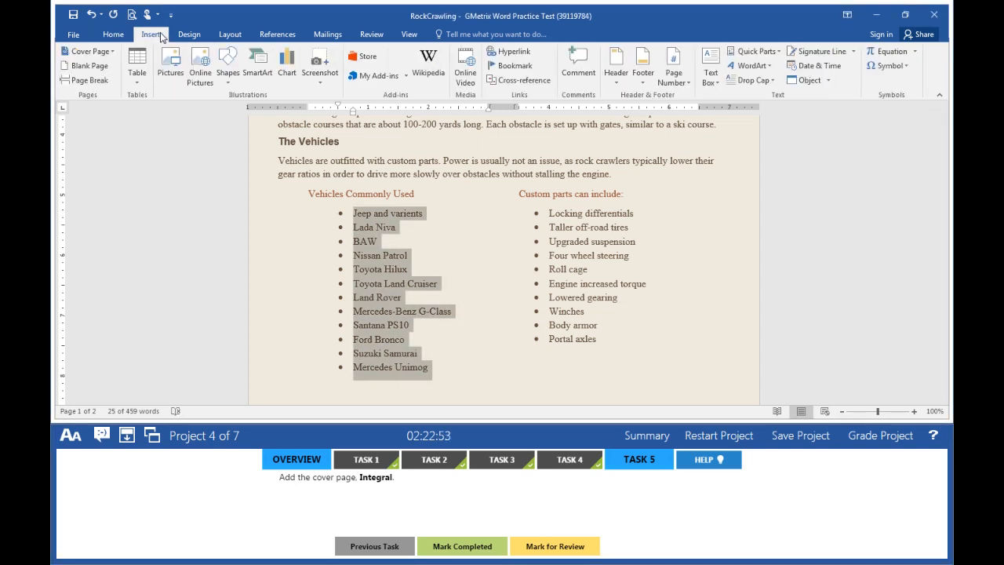
left_click(90, 51)
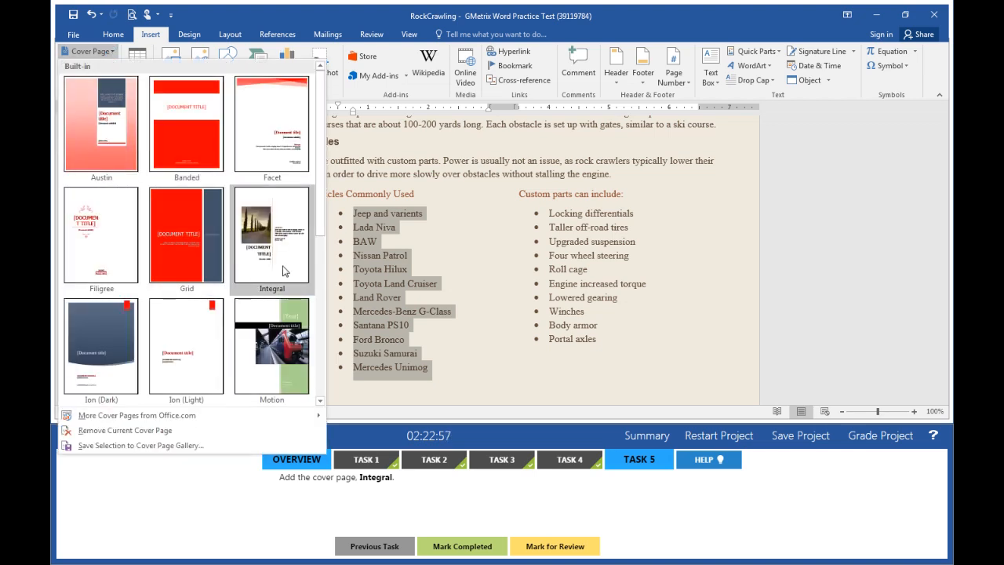
left_click(271, 235)
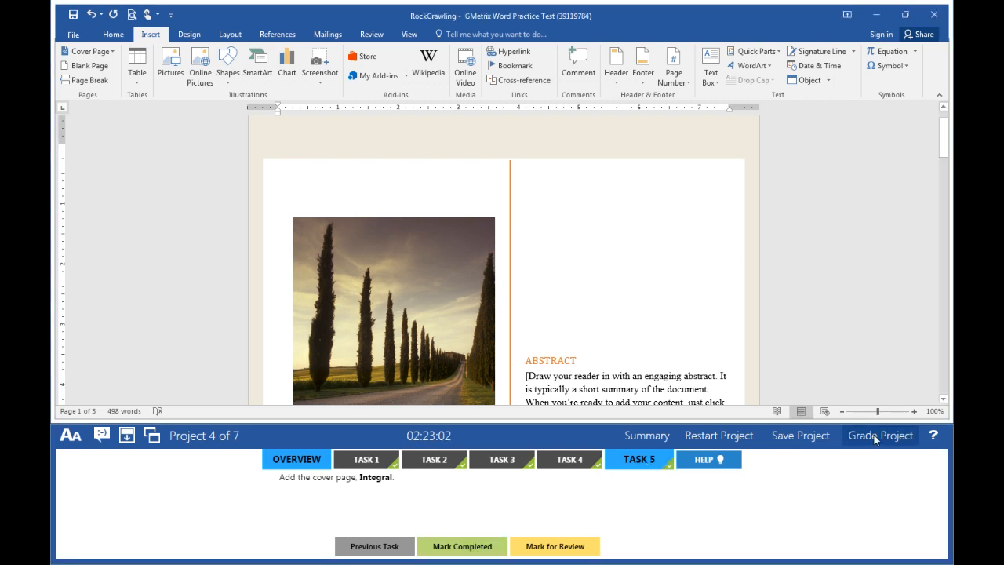
left_click(880, 435)
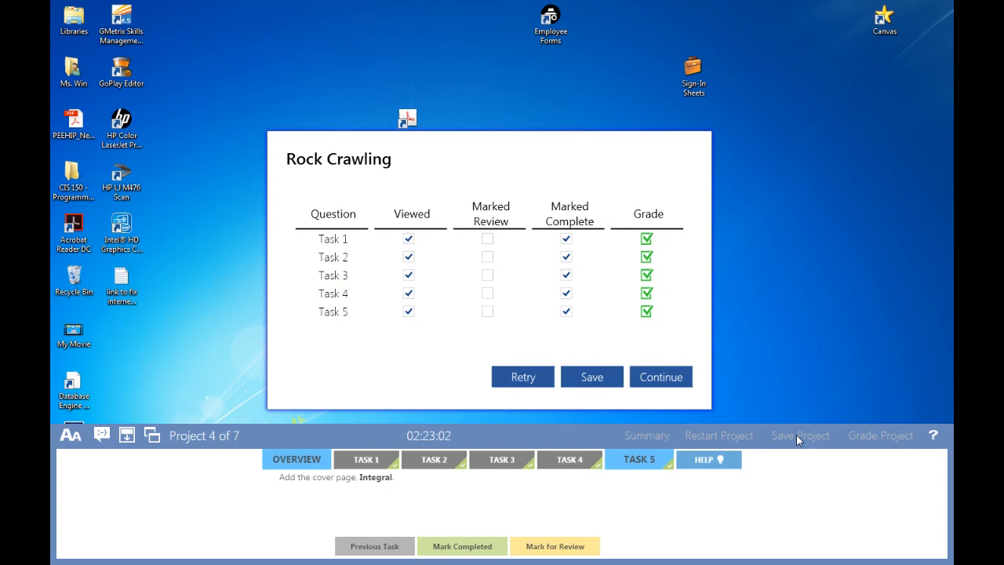